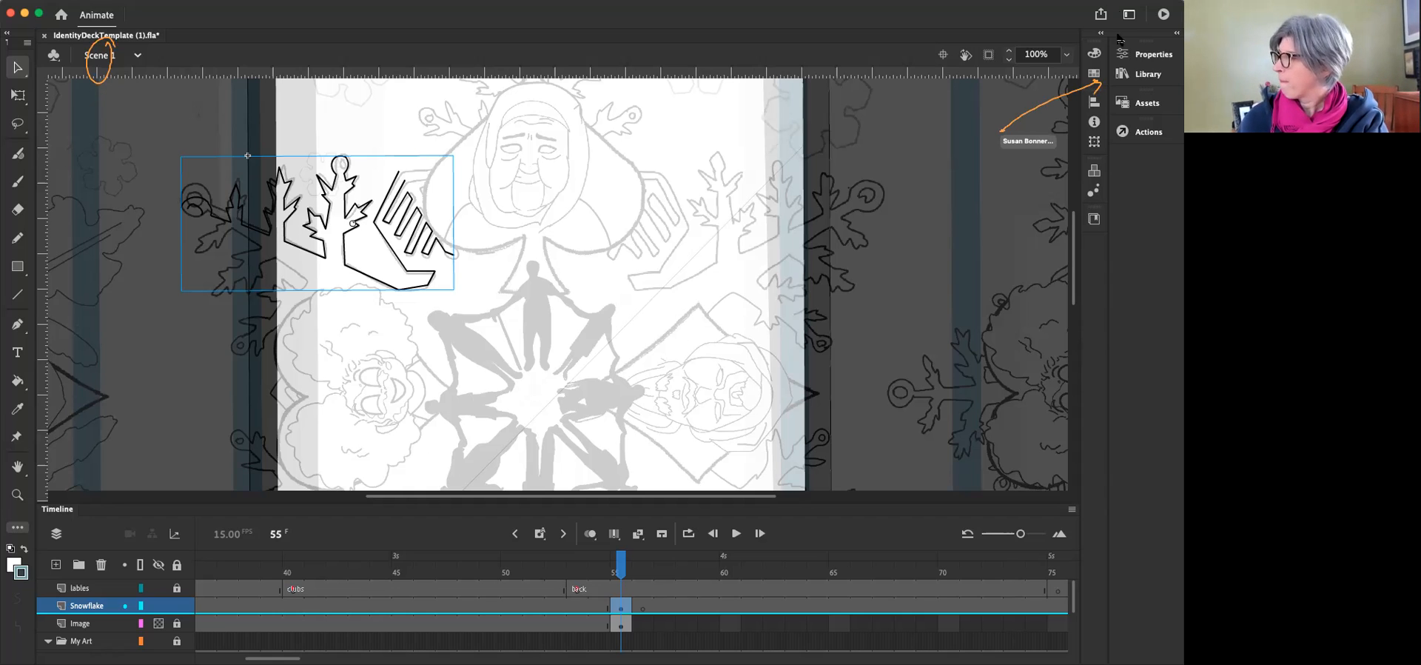
Paste a second SnowFlake part instance overlapping below the original.
{"action": "left_click", "coordinate": [1147, 73]}
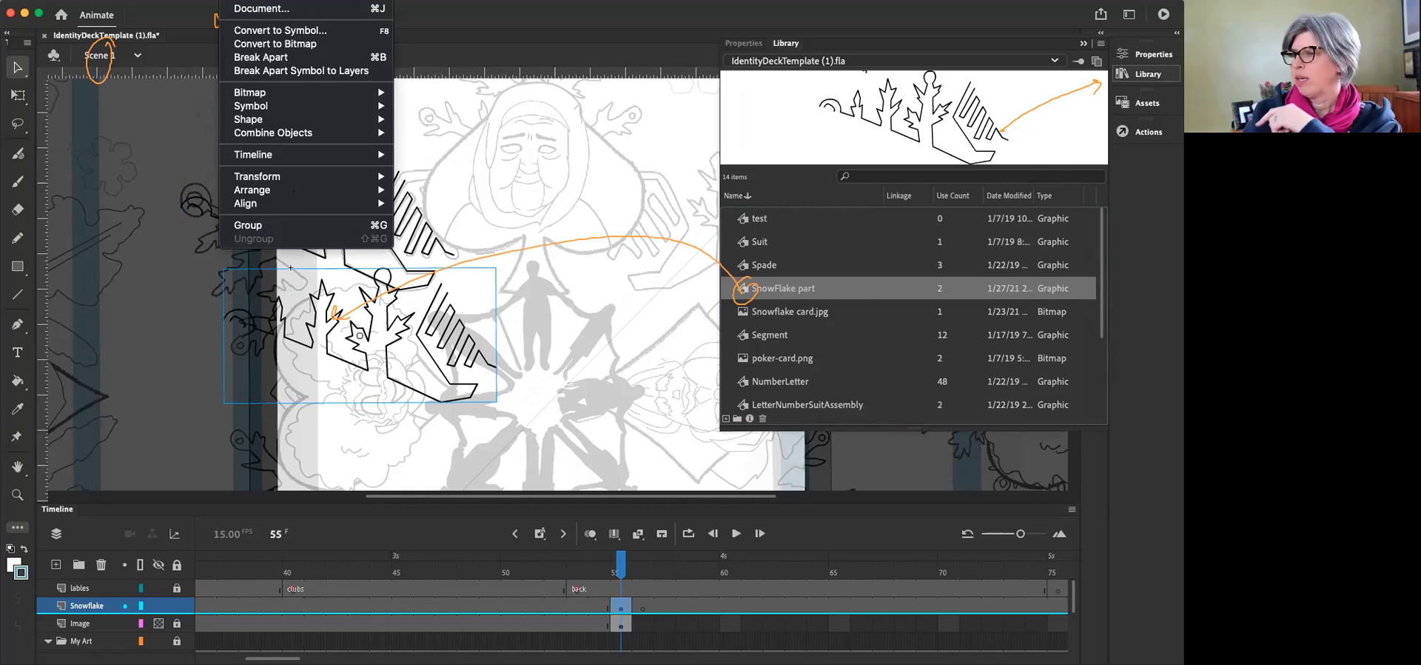
{"action": "mouse_move", "coordinate": [290, 190]}
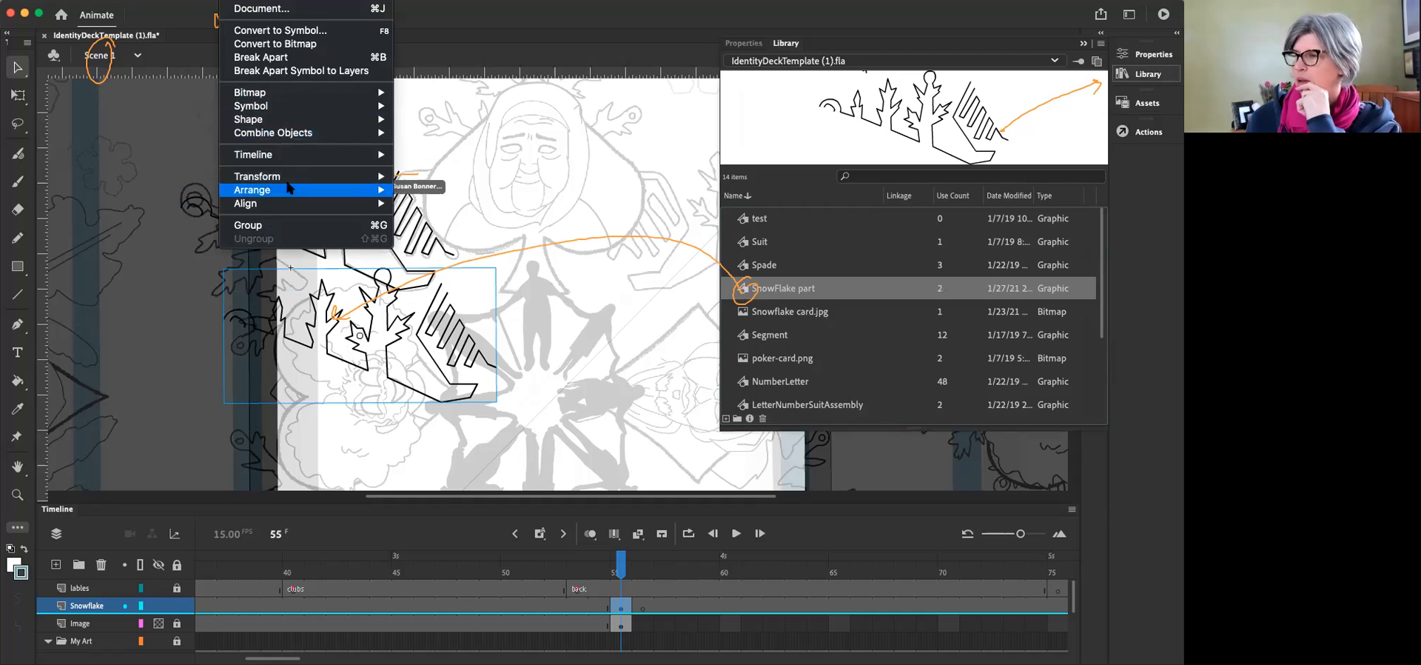
{"action": "mouse_move", "coordinate": [257, 176]}
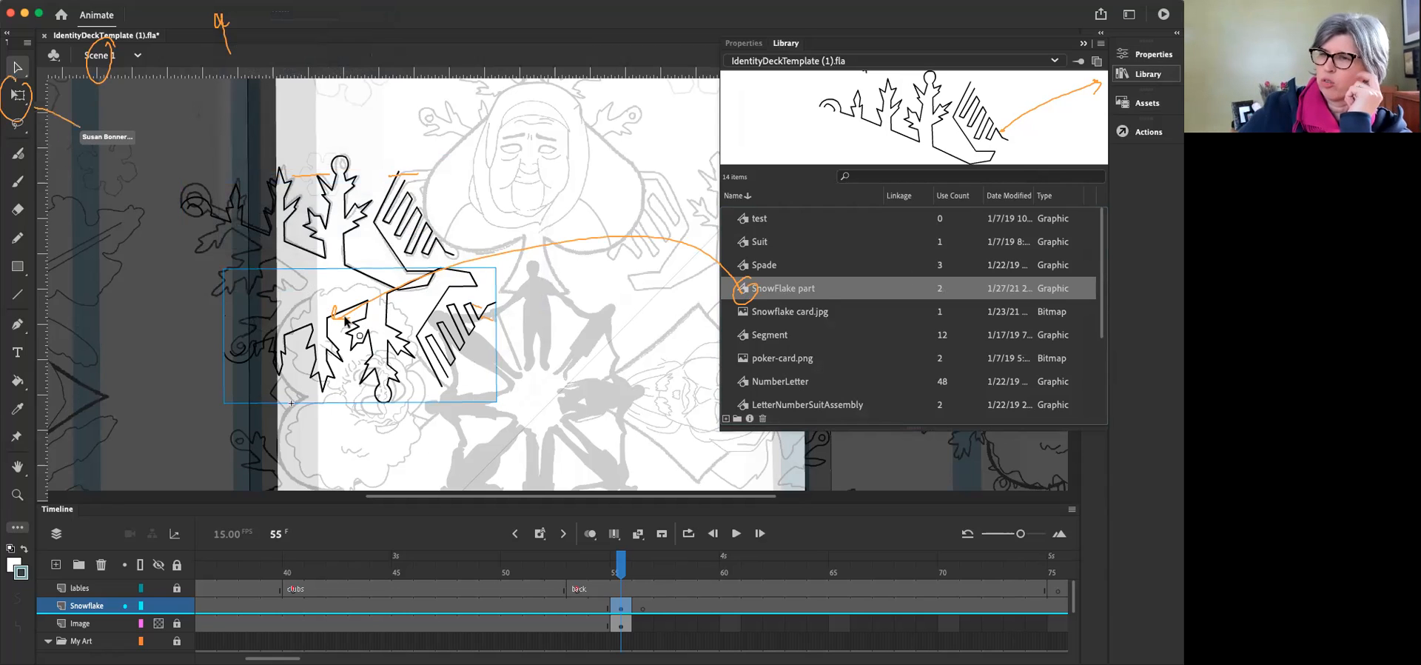
{"action": "mouse_move", "coordinate": [284, 414]}
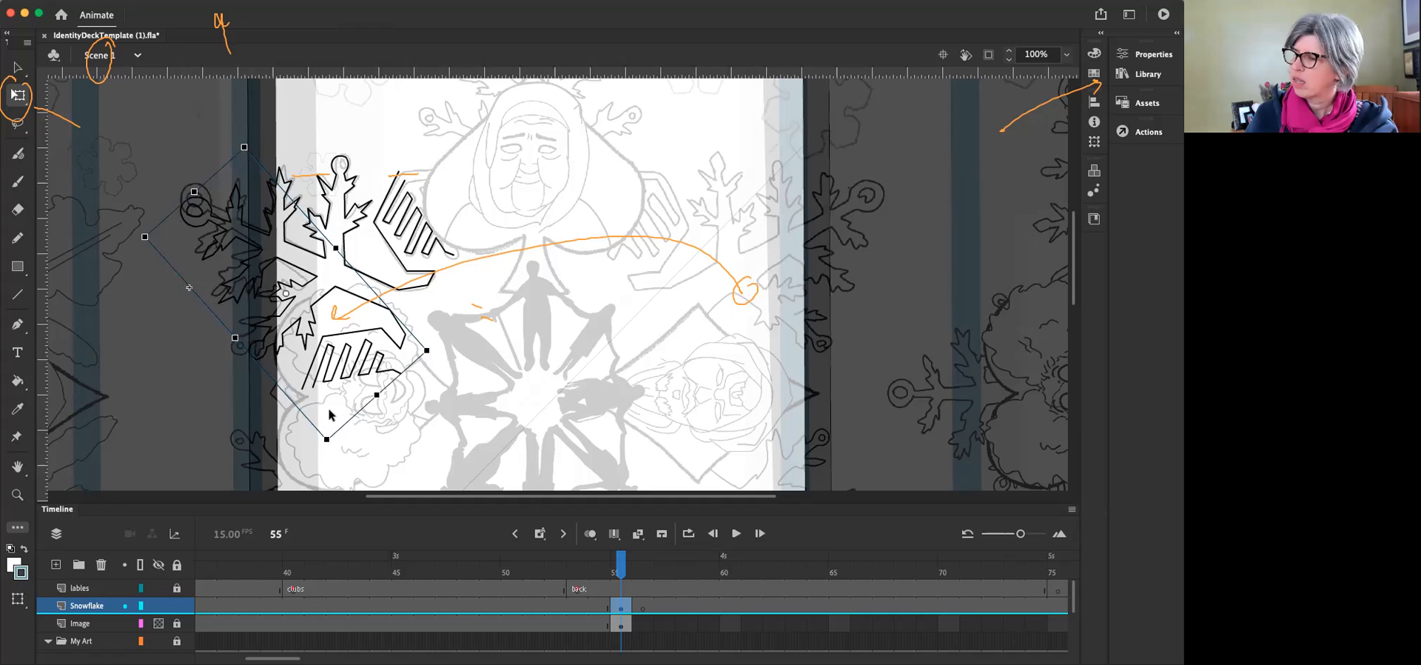
{"action": "mouse_move", "coordinate": [444, 435]}
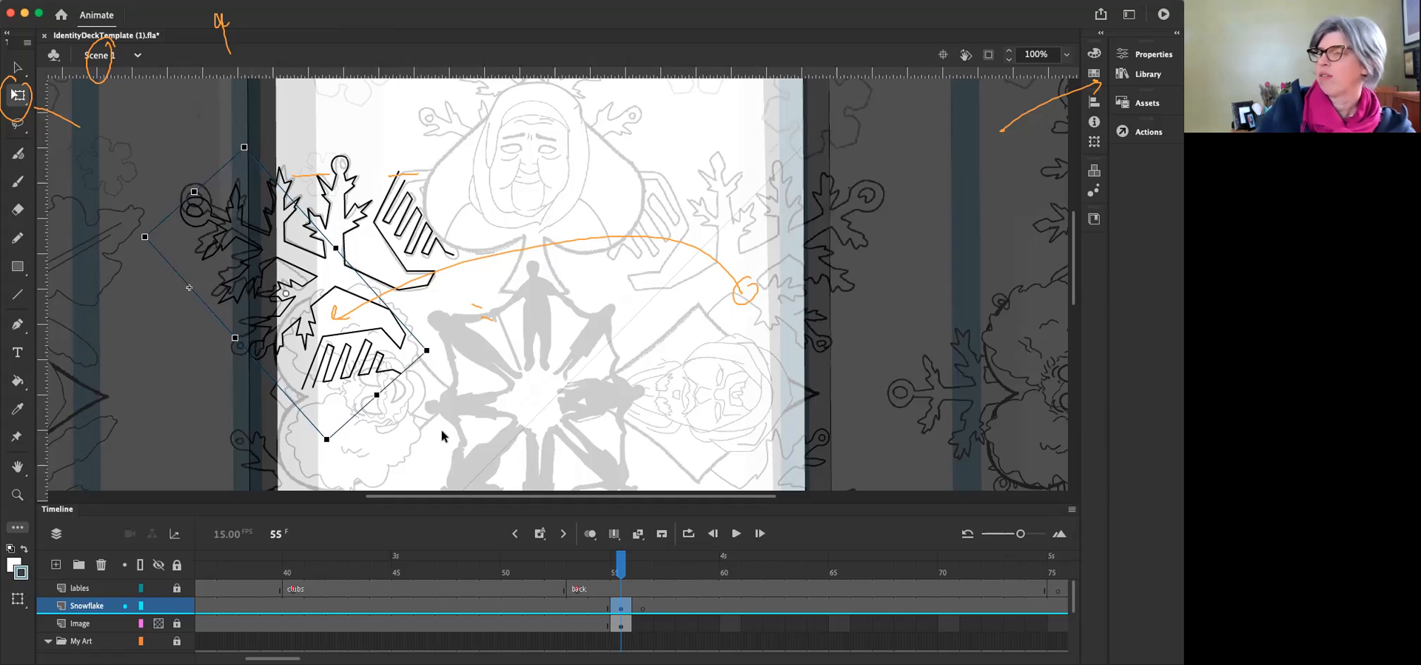
{"action": "mouse_move", "coordinate": [421, 227]}
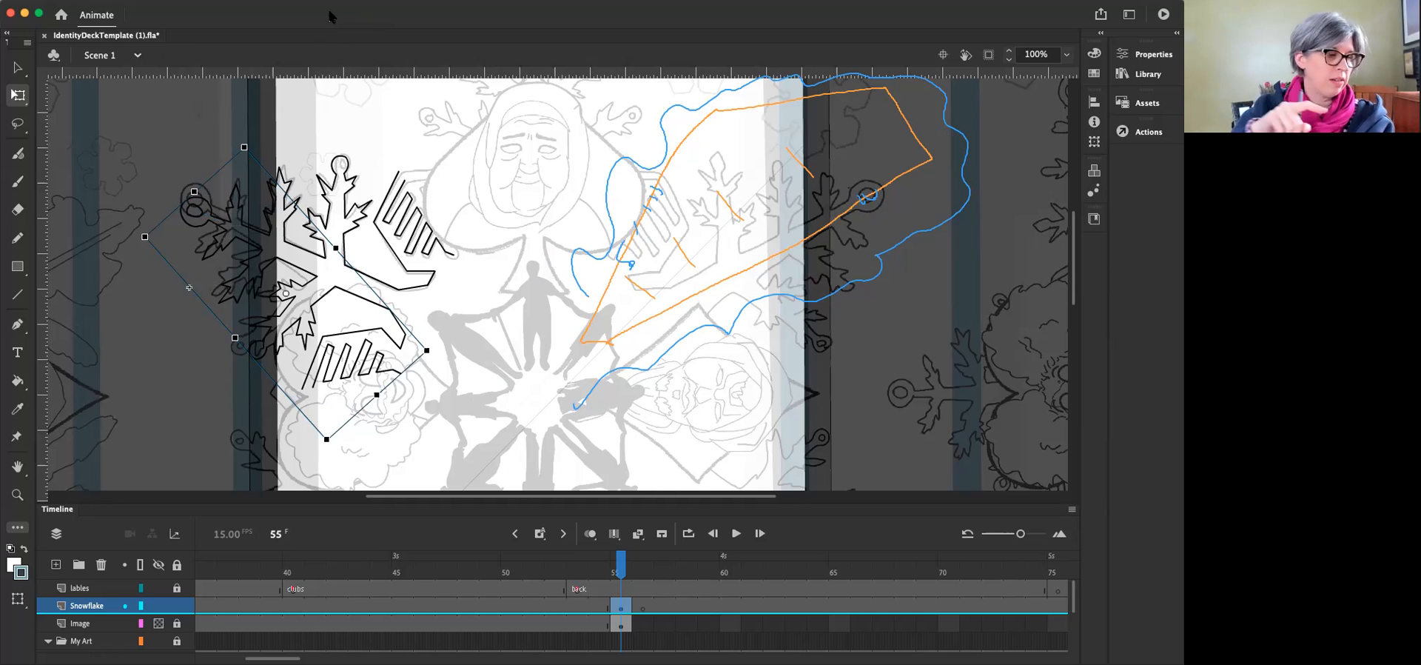
{"action": "mouse_move", "coordinate": [343, 53]}
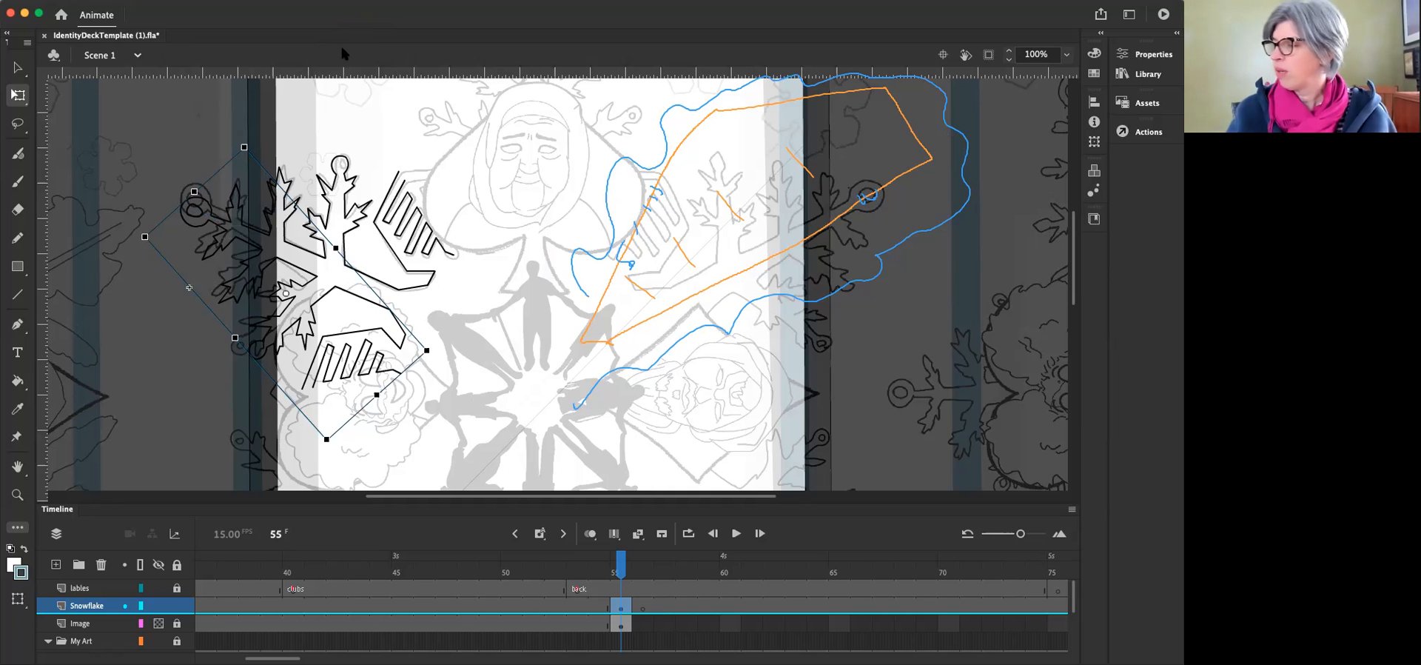
{"action": "mouse_move", "coordinate": [501, 205]}
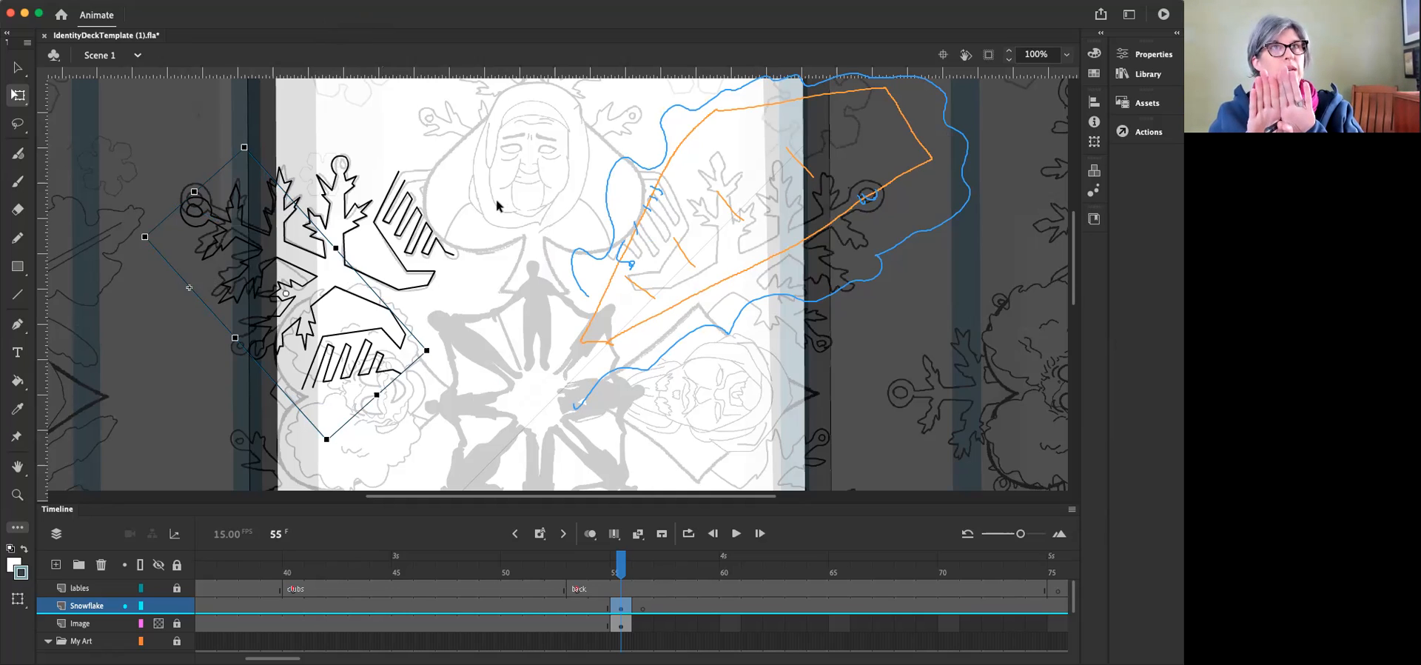
{"action": "mouse_move", "coordinate": [462, 209]}
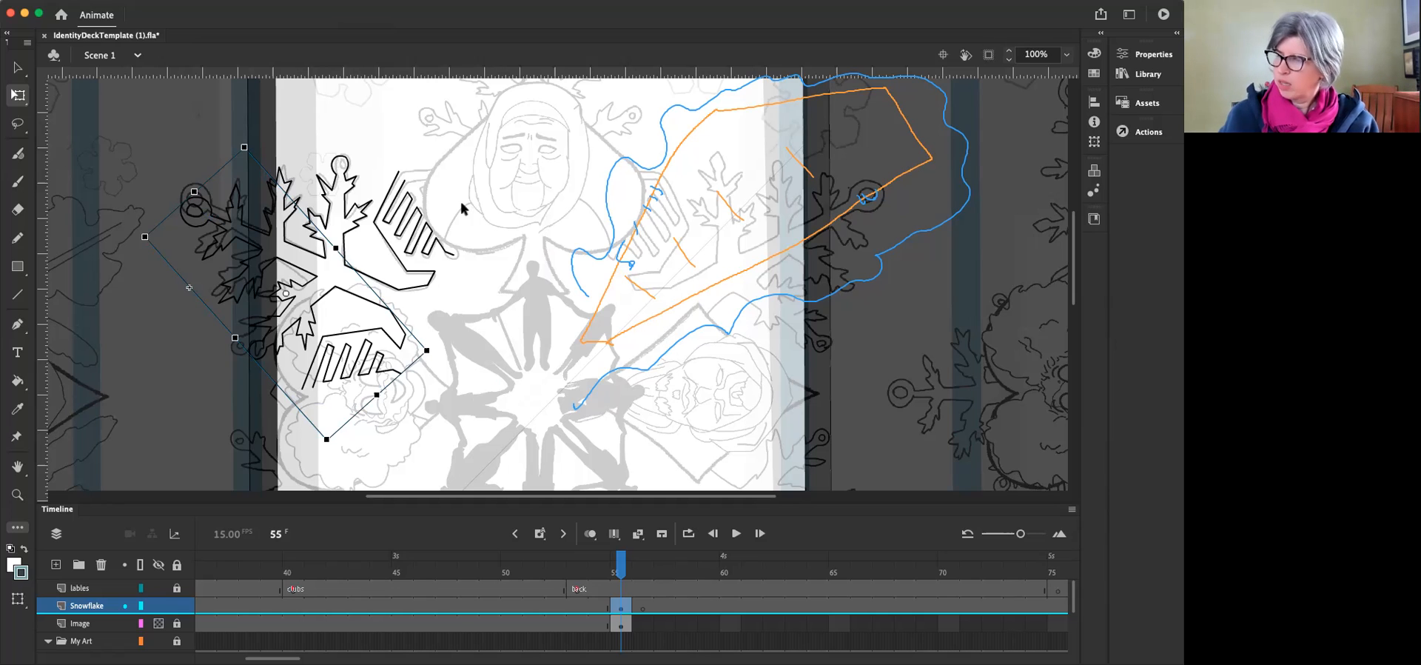
{"action": "mouse_move", "coordinate": [294, 261]}
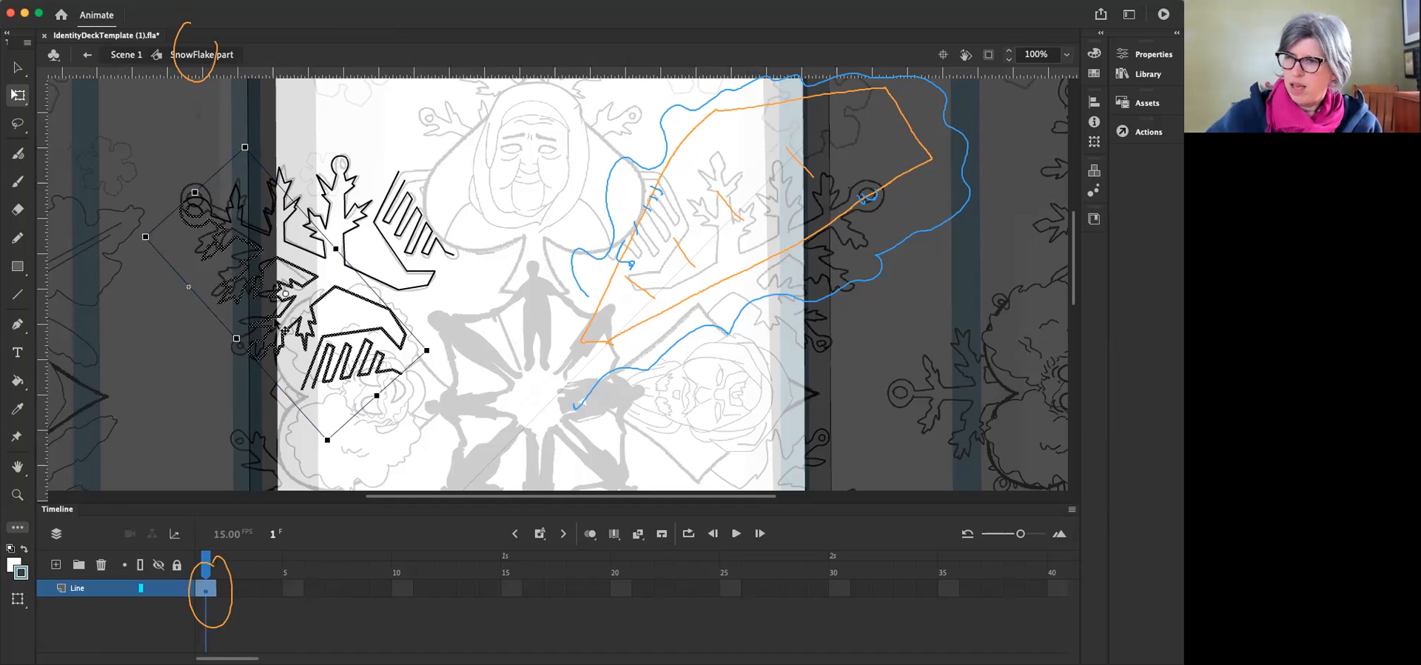
{"action": "mouse_move", "coordinate": [262, 448]}
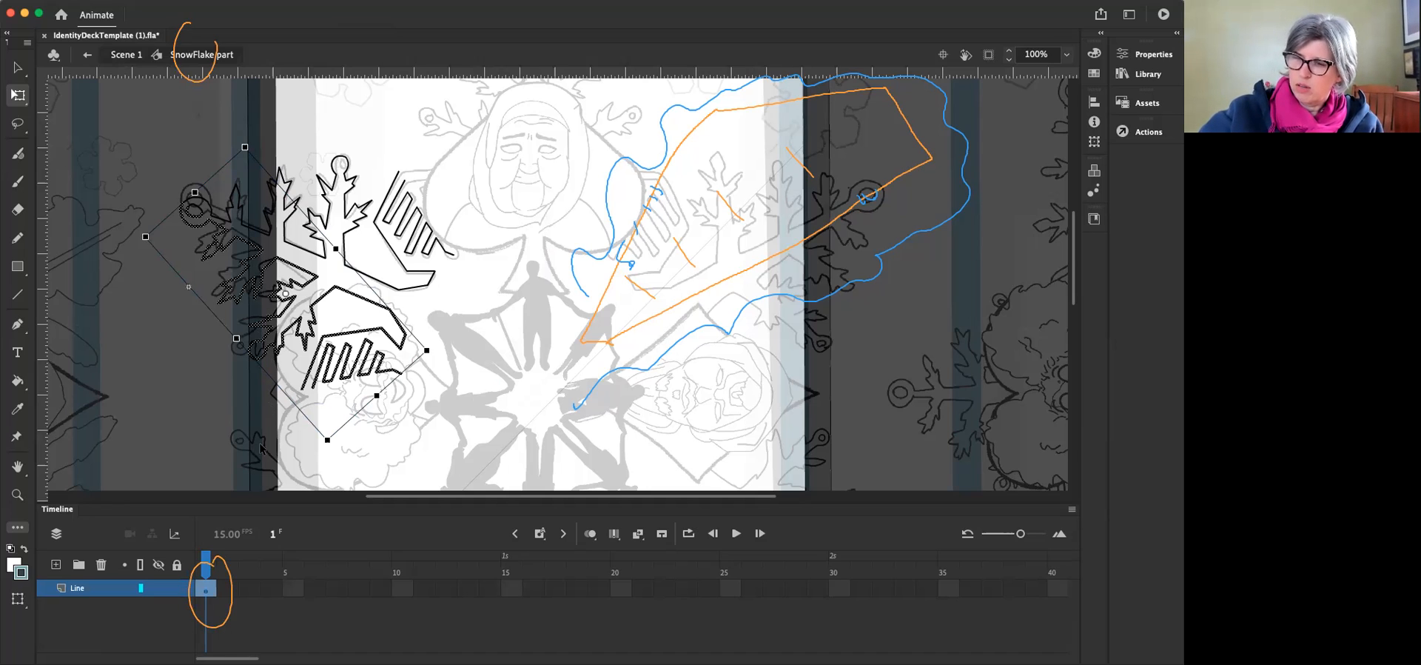
{"action": "mouse_move", "coordinate": [16, 181]}
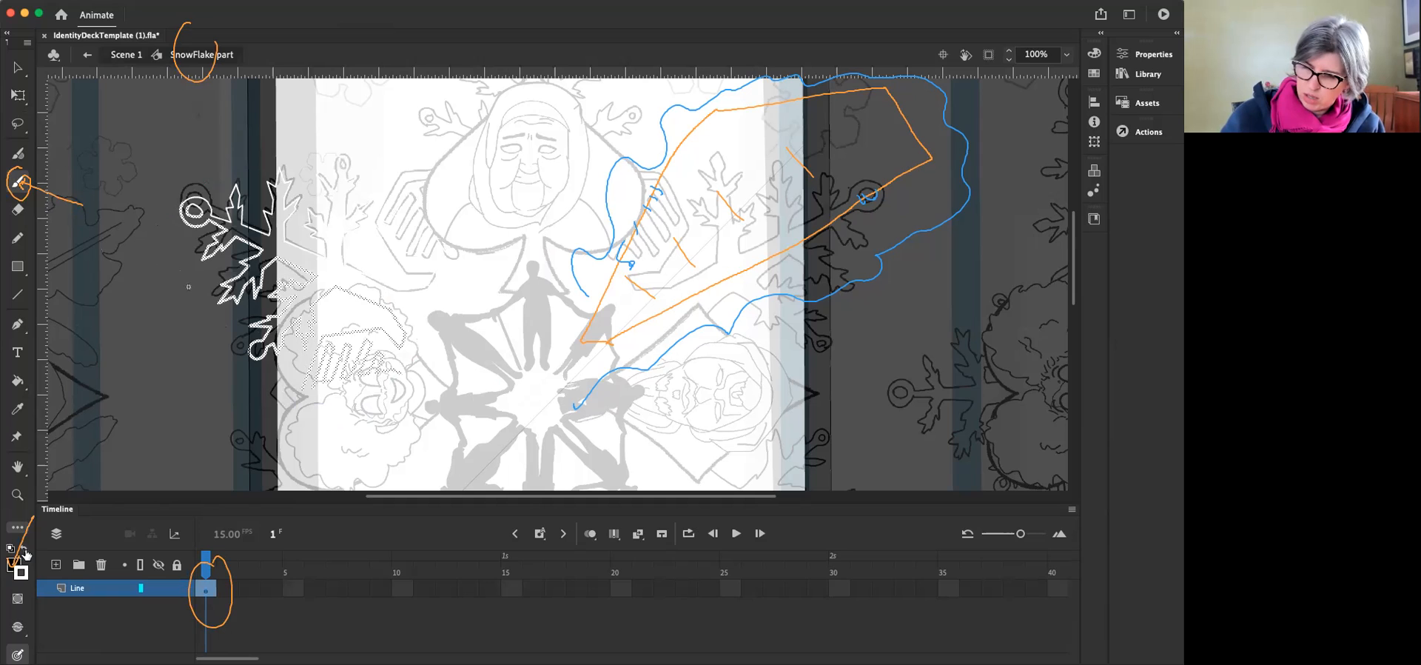
Choose the brush drawing tool inside the SnowFlake part symbol.
{"action": "left_click", "coordinate": [17, 564]}
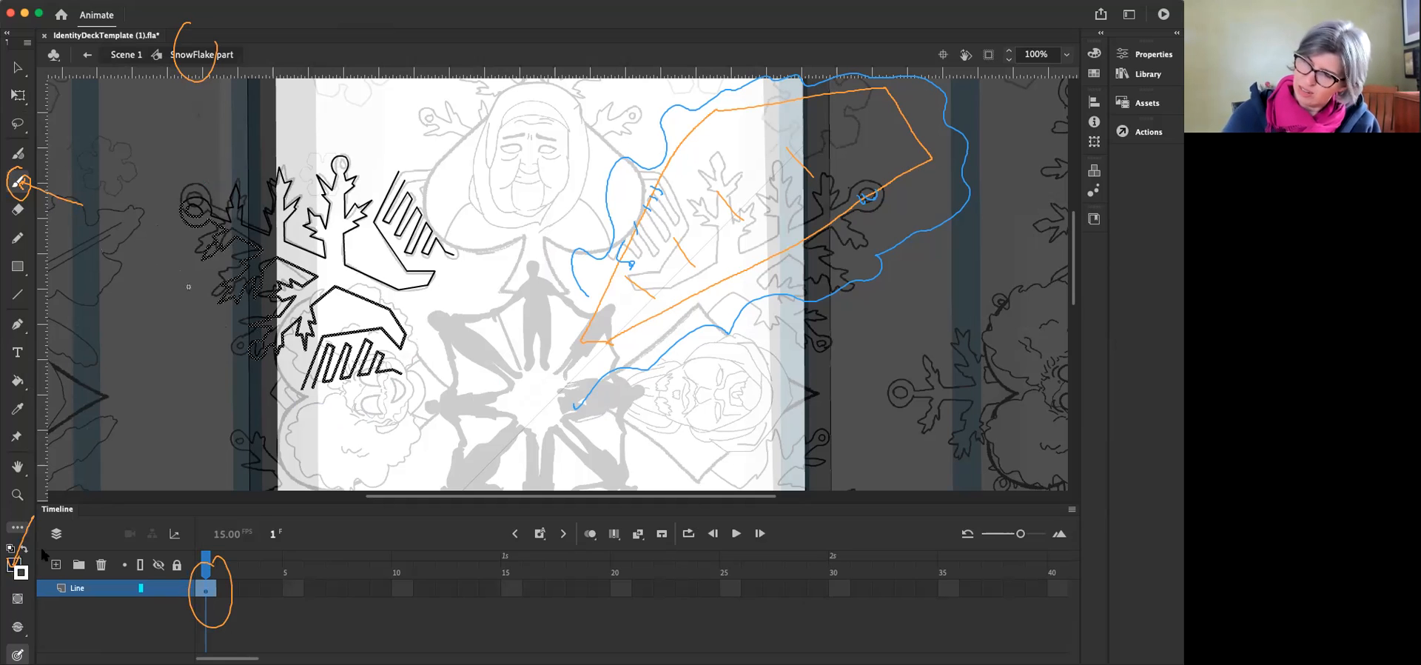
{"action": "mouse_move", "coordinate": [12, 563]}
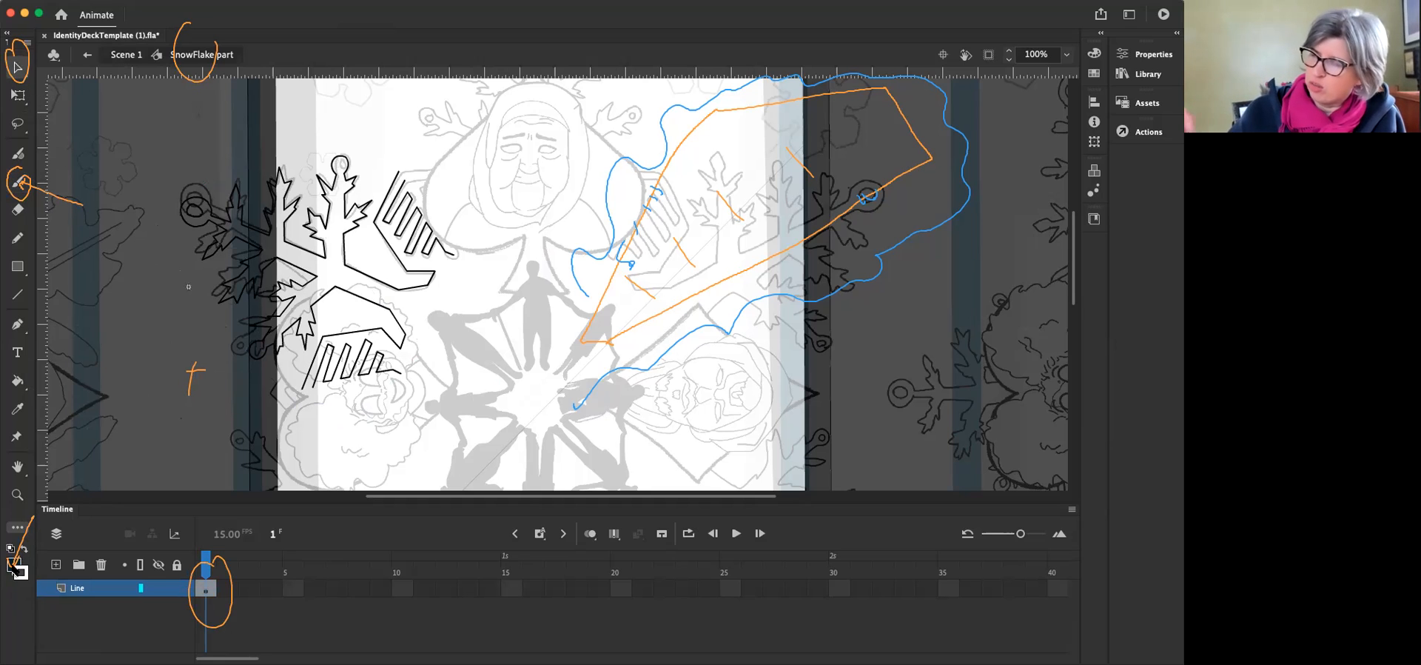
{"action": "mouse_move", "coordinate": [16, 573]}
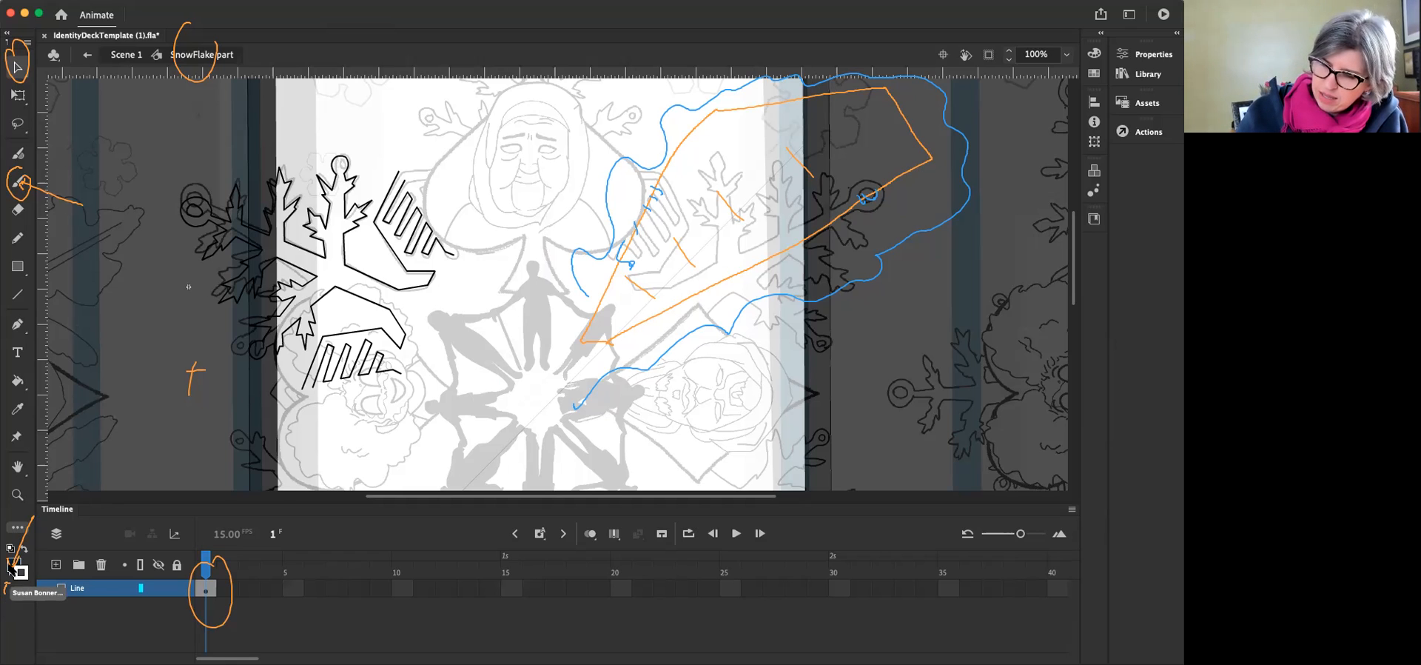
Set the fill colour to a pale teal from the swatches.
{"action": "left_click", "coordinate": [14, 563]}
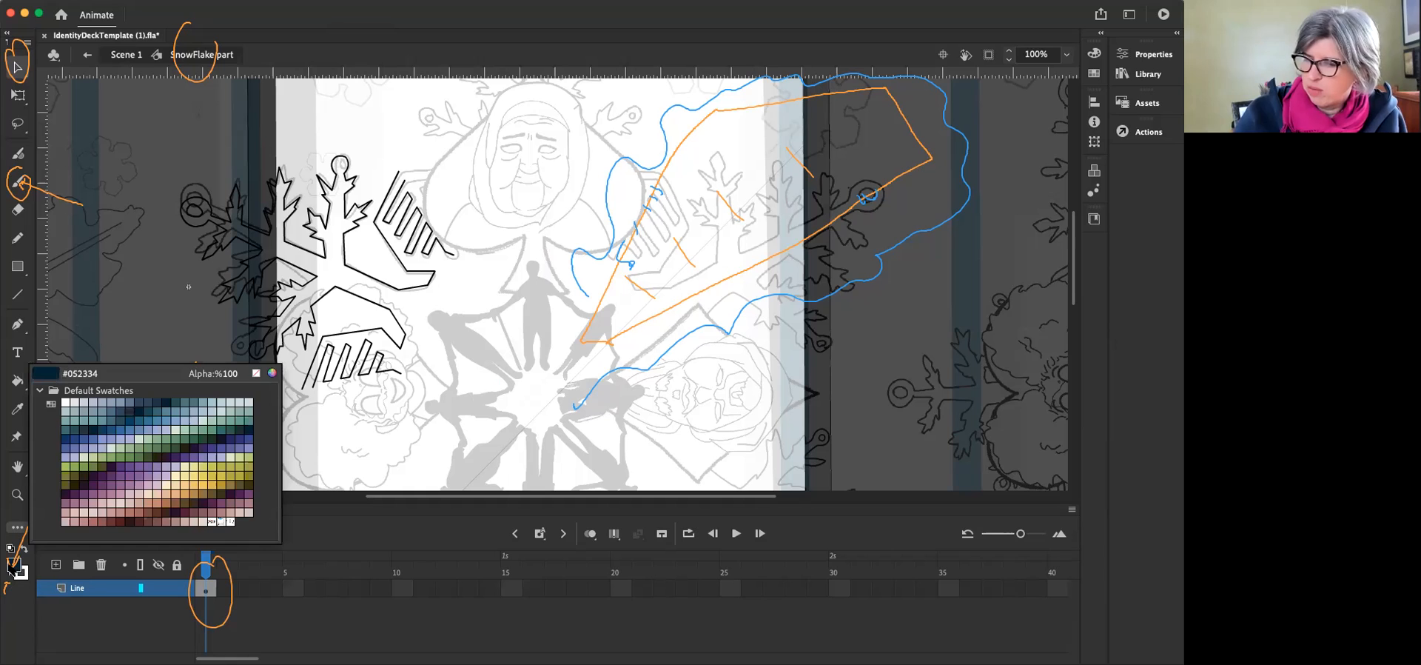
{"action": "left_click", "coordinate": [116, 418]}
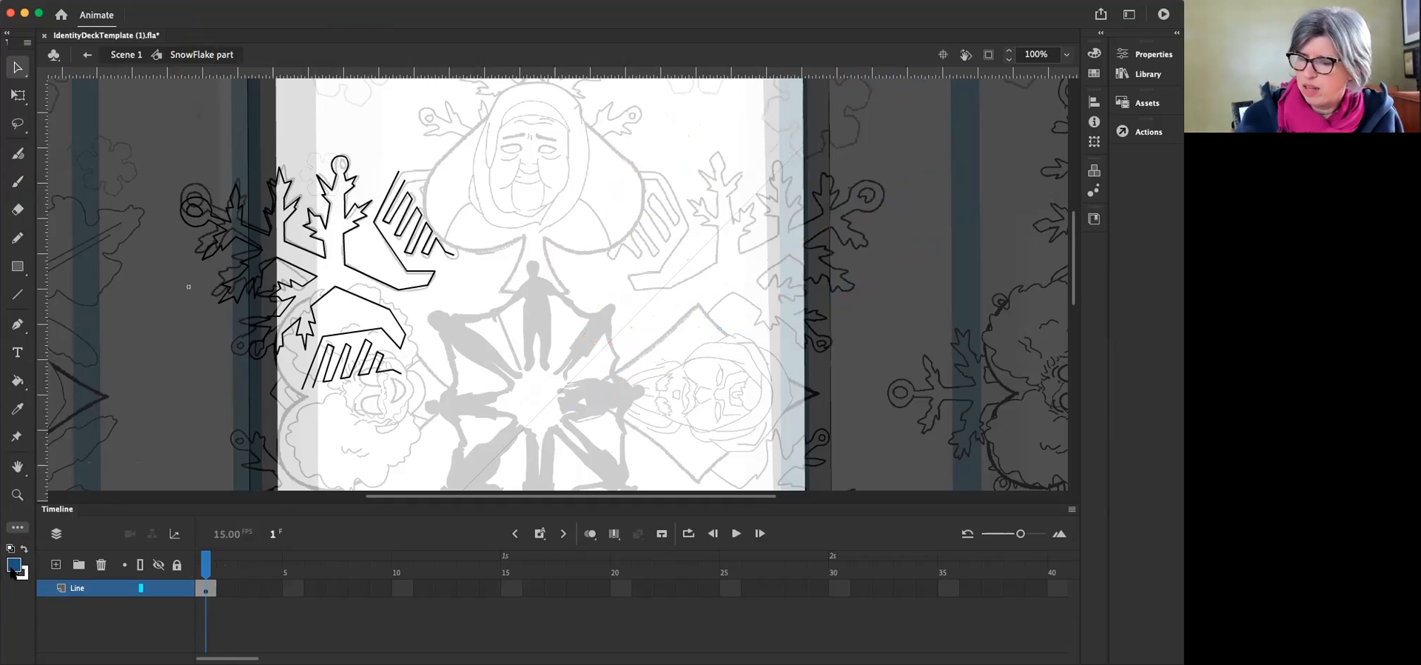
{"action": "left_click", "coordinate": [16, 566]}
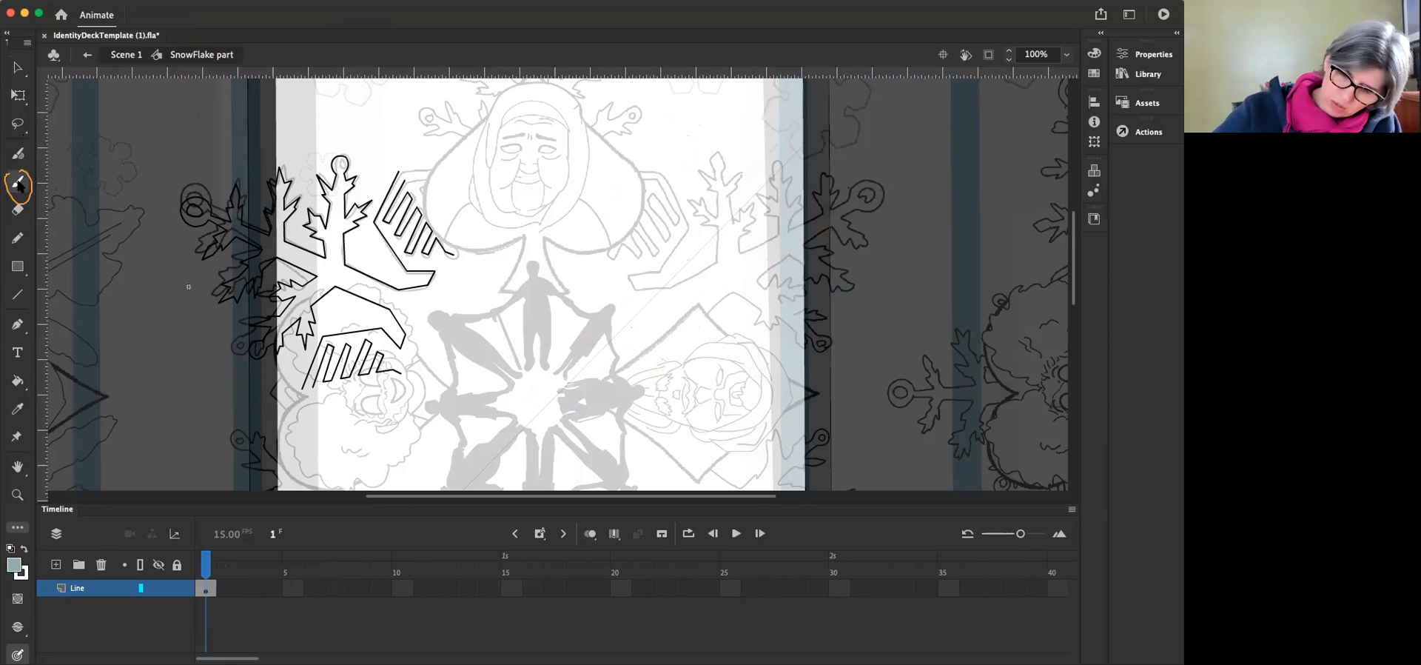
{"action": "mouse_move", "coordinate": [16, 186]}
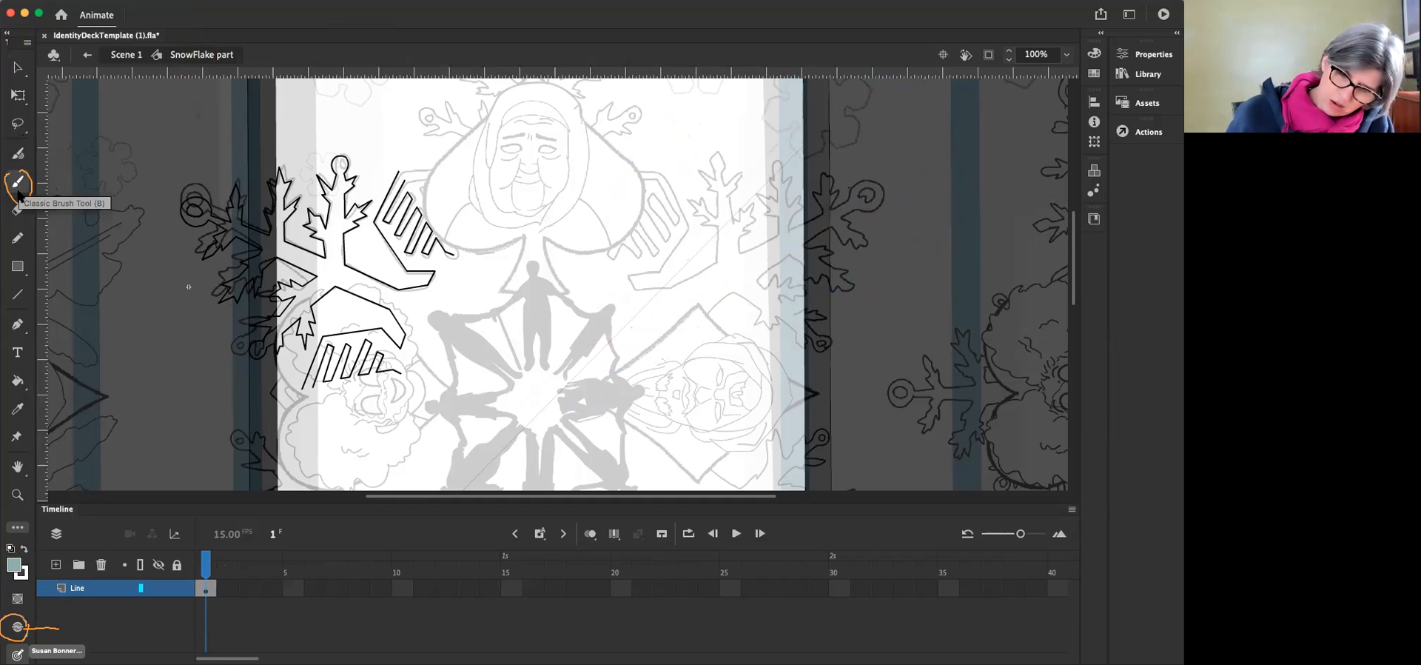
Switch to the Classic Brush Tool for painting behind the branches.
{"action": "left_click", "coordinate": [15, 627]}
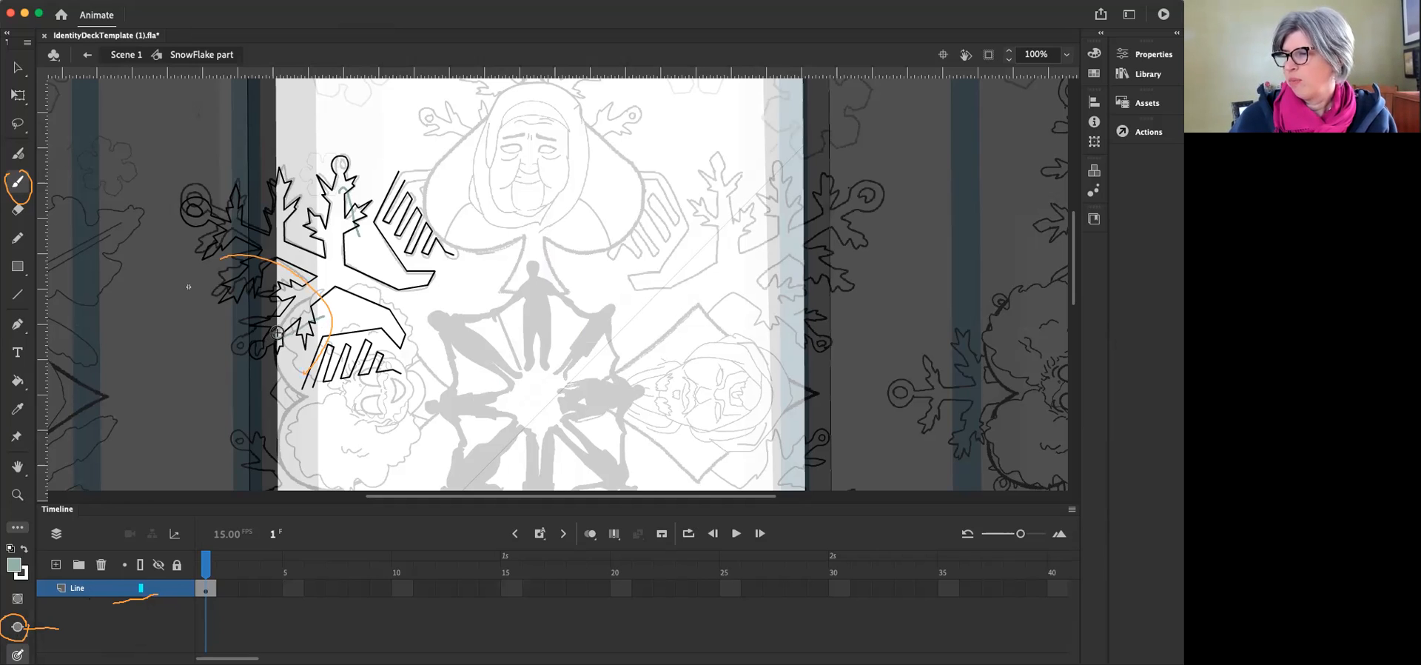
{"action": "mouse_move", "coordinate": [373, 261]}
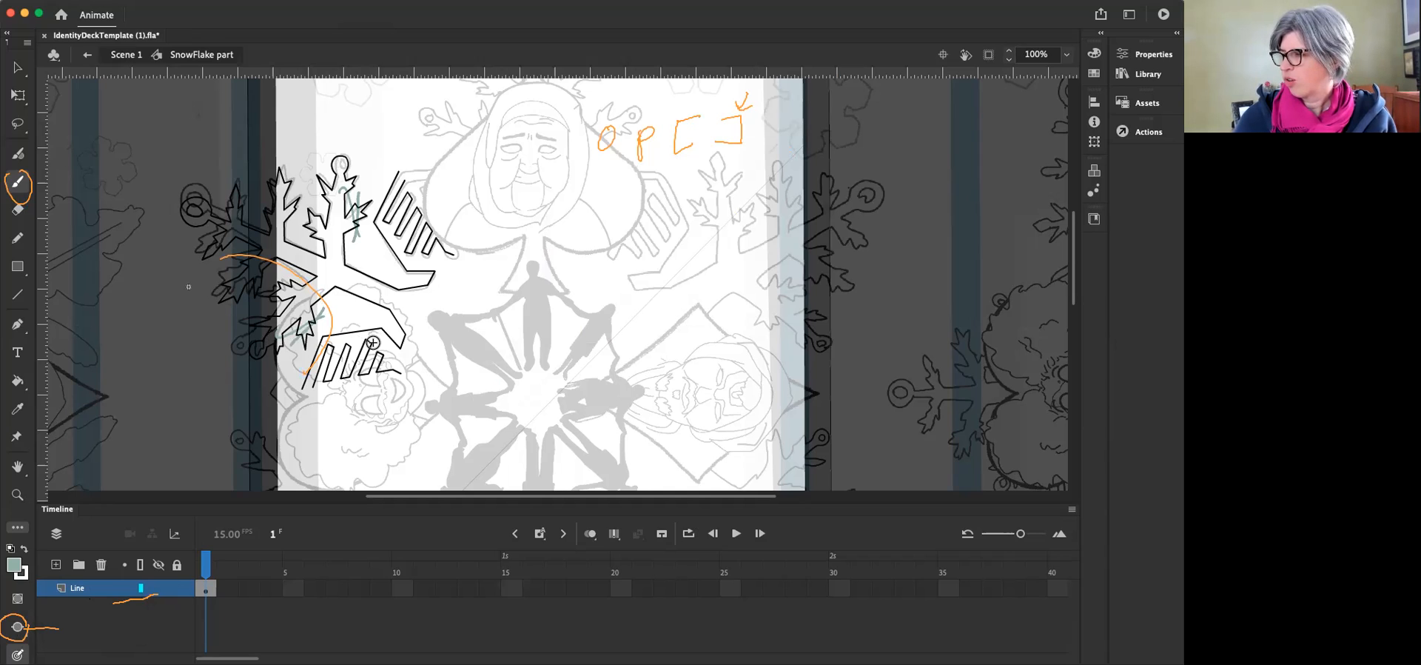
{"action": "mouse_move", "coordinate": [332, 21]}
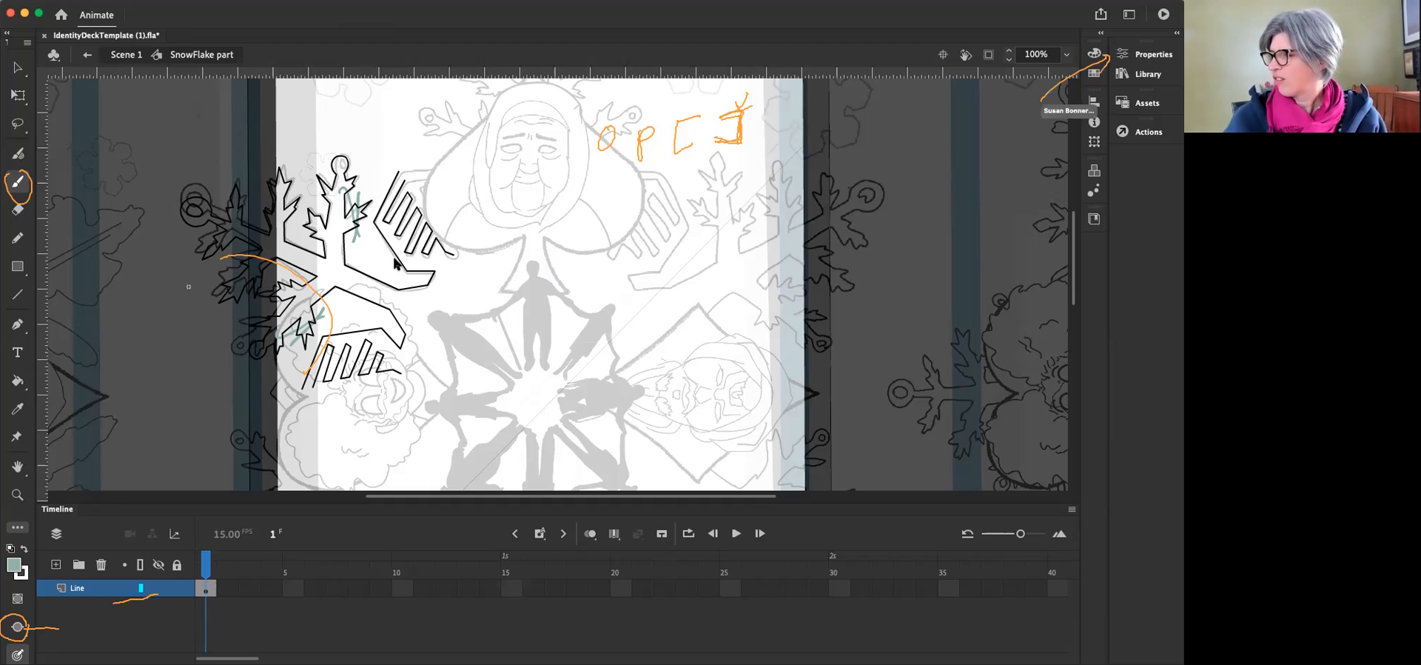
{"action": "mouse_move", "coordinate": [397, 367]}
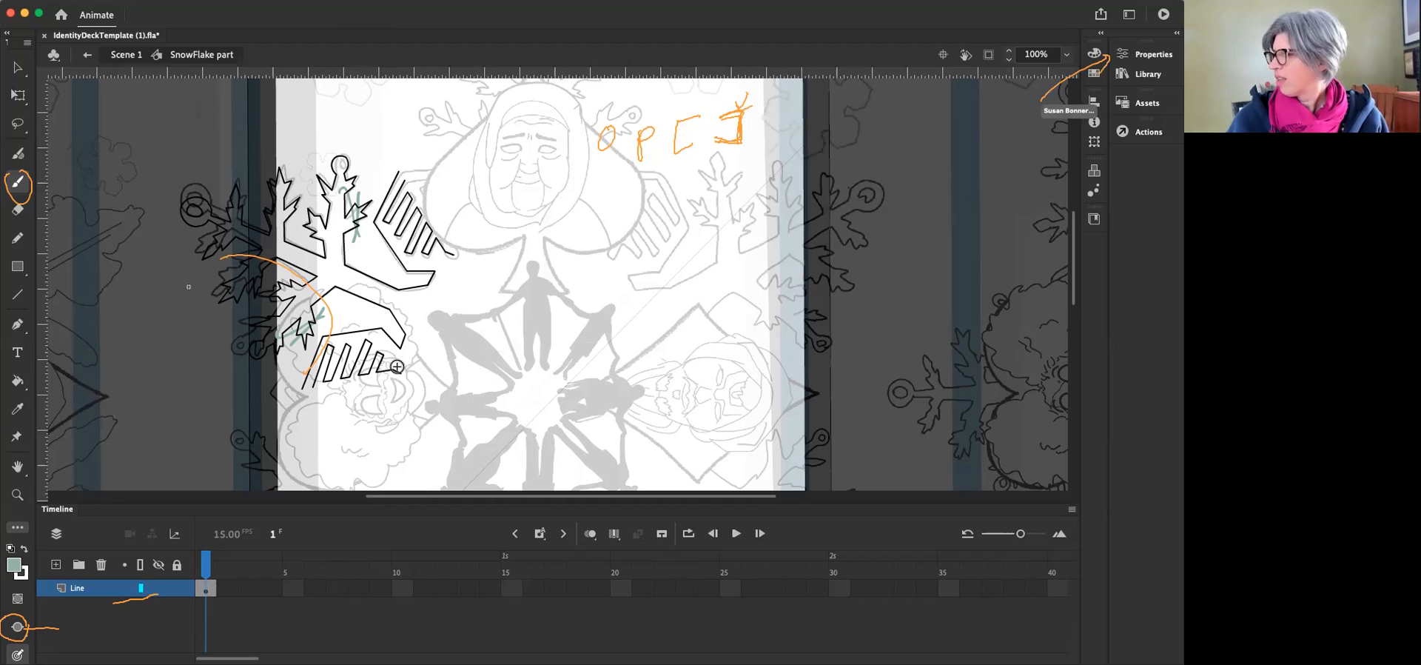
Raise the Classic Brush size from 4 to 34 in Properties.
{"action": "left_click", "coordinate": [1153, 53]}
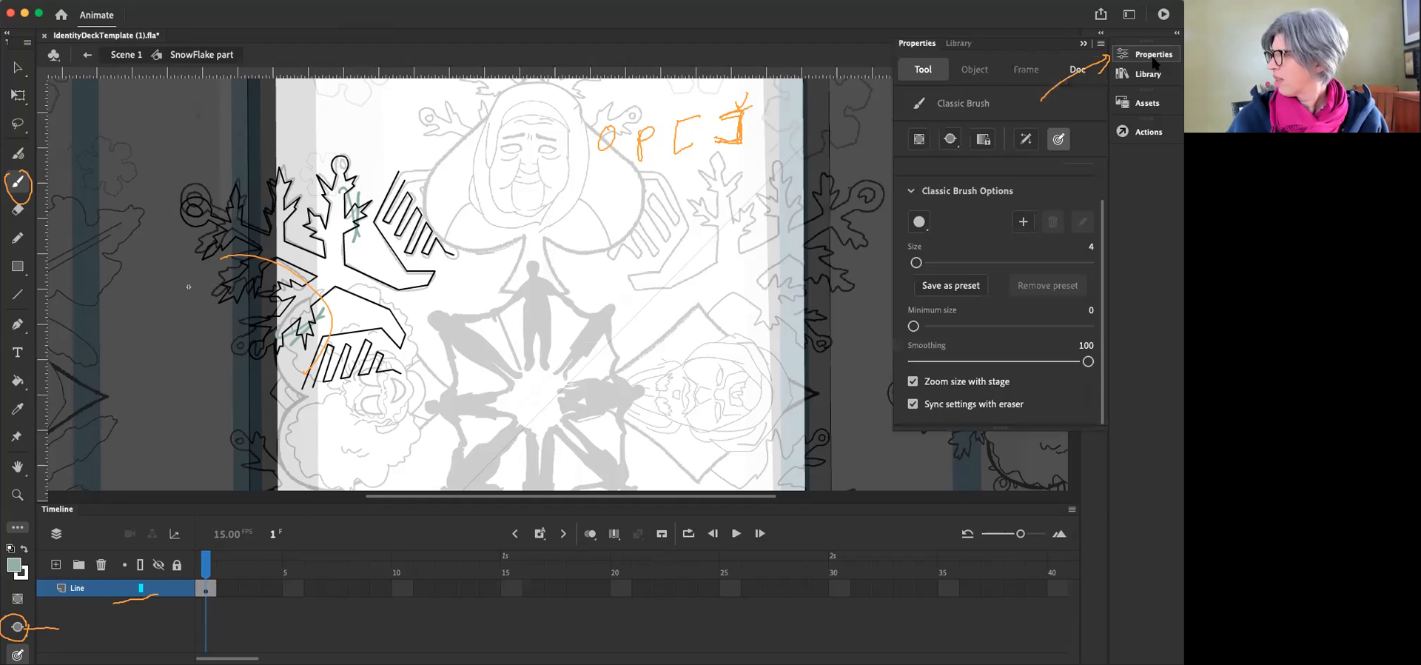
{"action": "left_click_drag", "start_coordinate": [917, 262], "coordinate": [942, 262]}
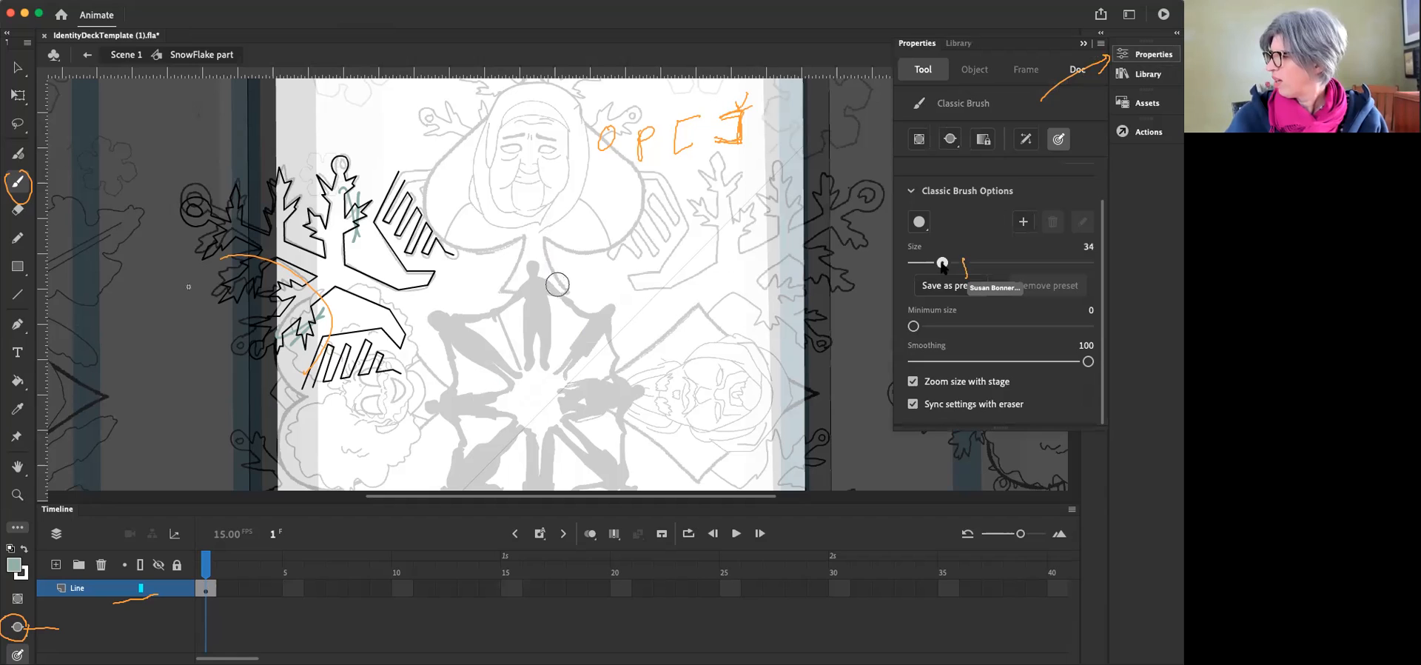
{"action": "left_click_drag", "start_coordinate": [943, 262], "coordinate": [975, 262]}
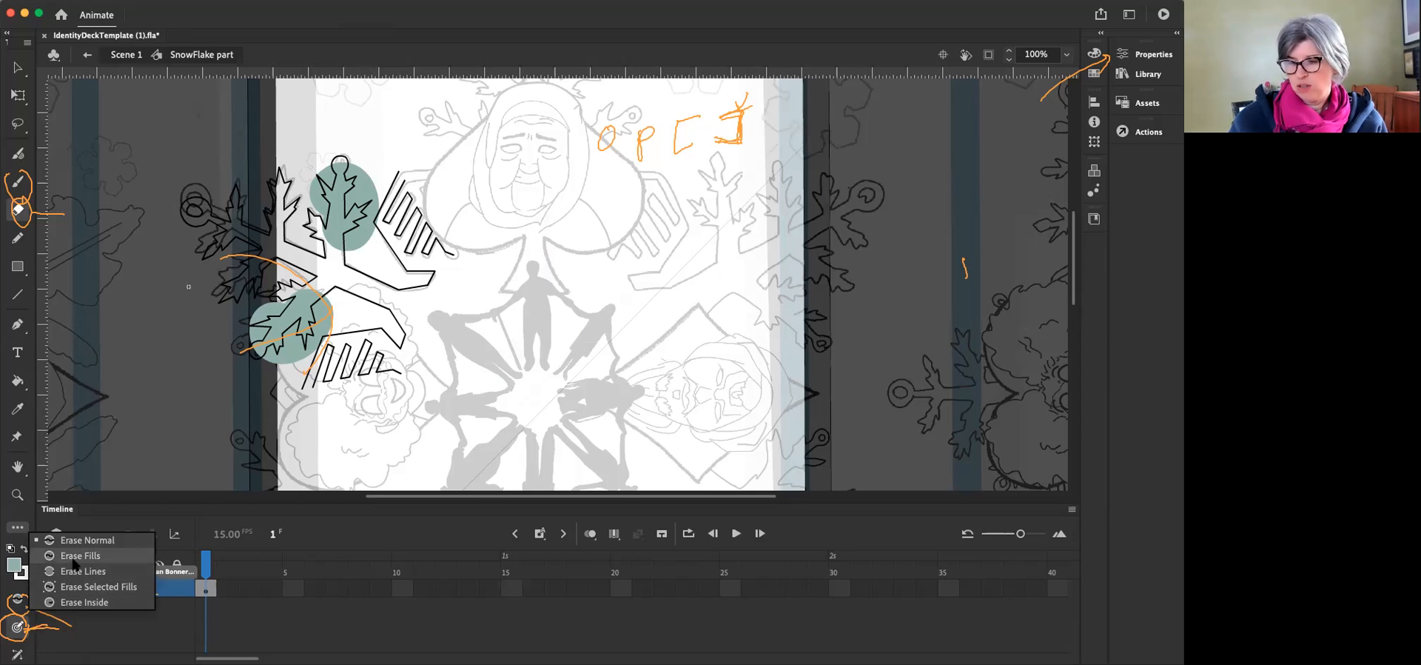
Set the eraser to Erase Fills mode to remove the teal blobs.
{"action": "left_click", "coordinate": [98, 585]}
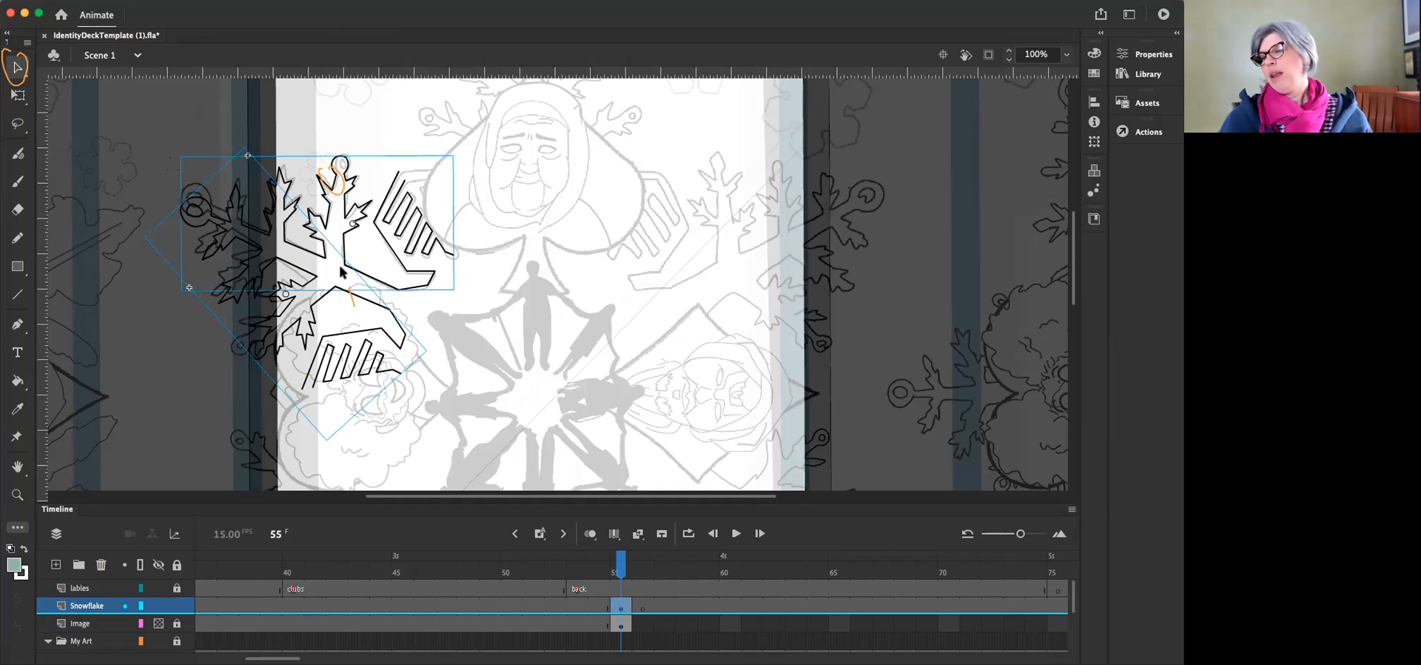
{"action": "mouse_move", "coordinate": [342, 379]}
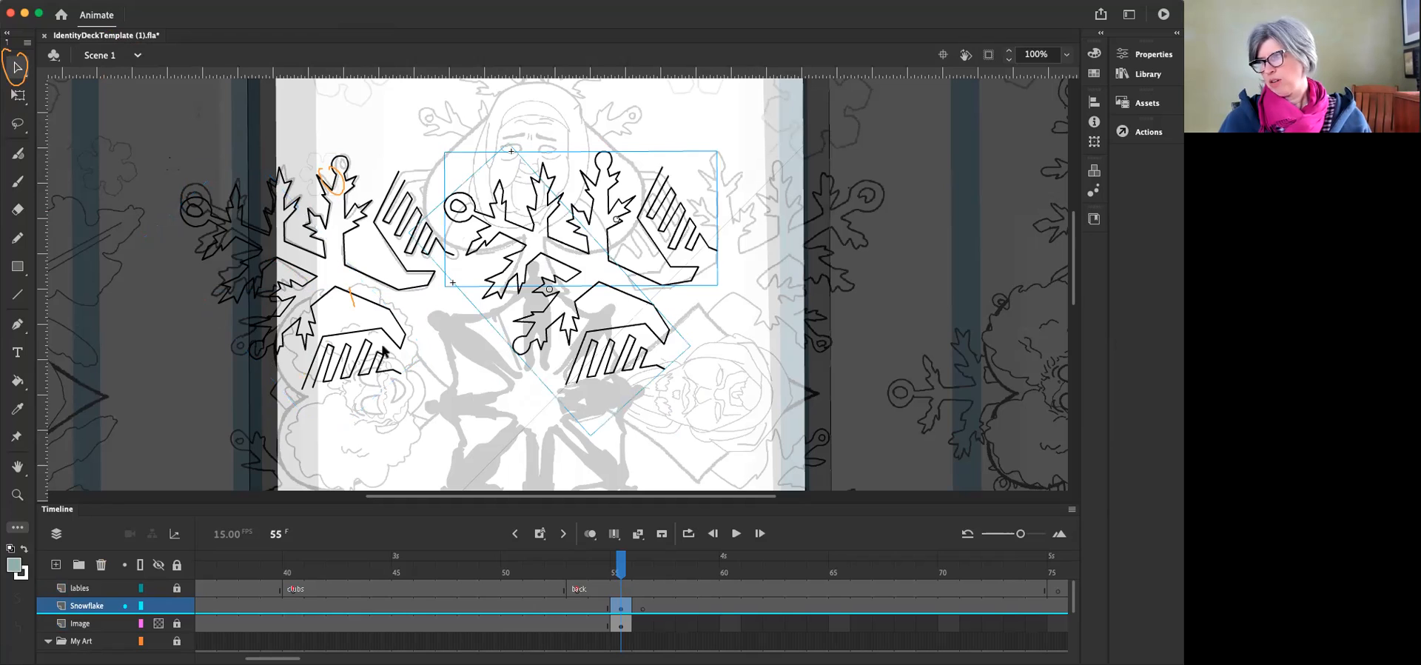
{"action": "mouse_move", "coordinate": [499, 263]}
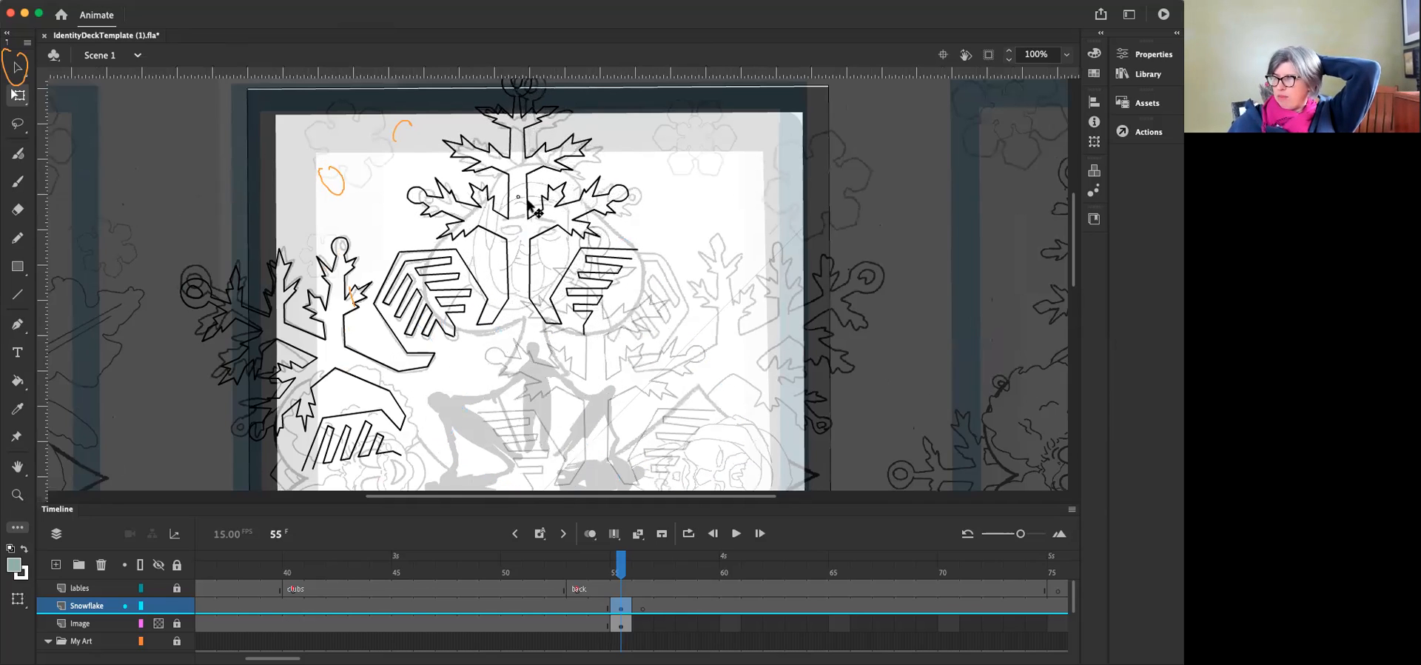
Select the rotated snowflake copy at the top of the card.
{"action": "left_click", "coordinate": [517, 217]}
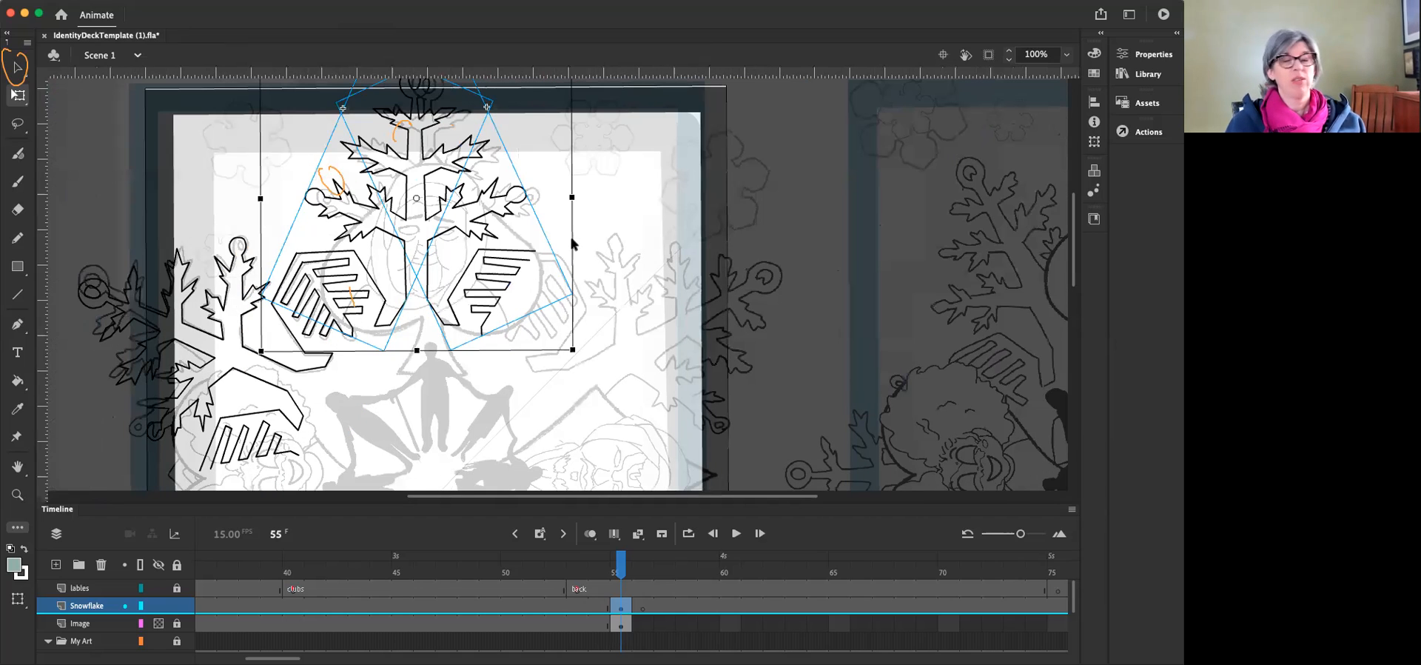
{"action": "mouse_move", "coordinate": [520, 299]}
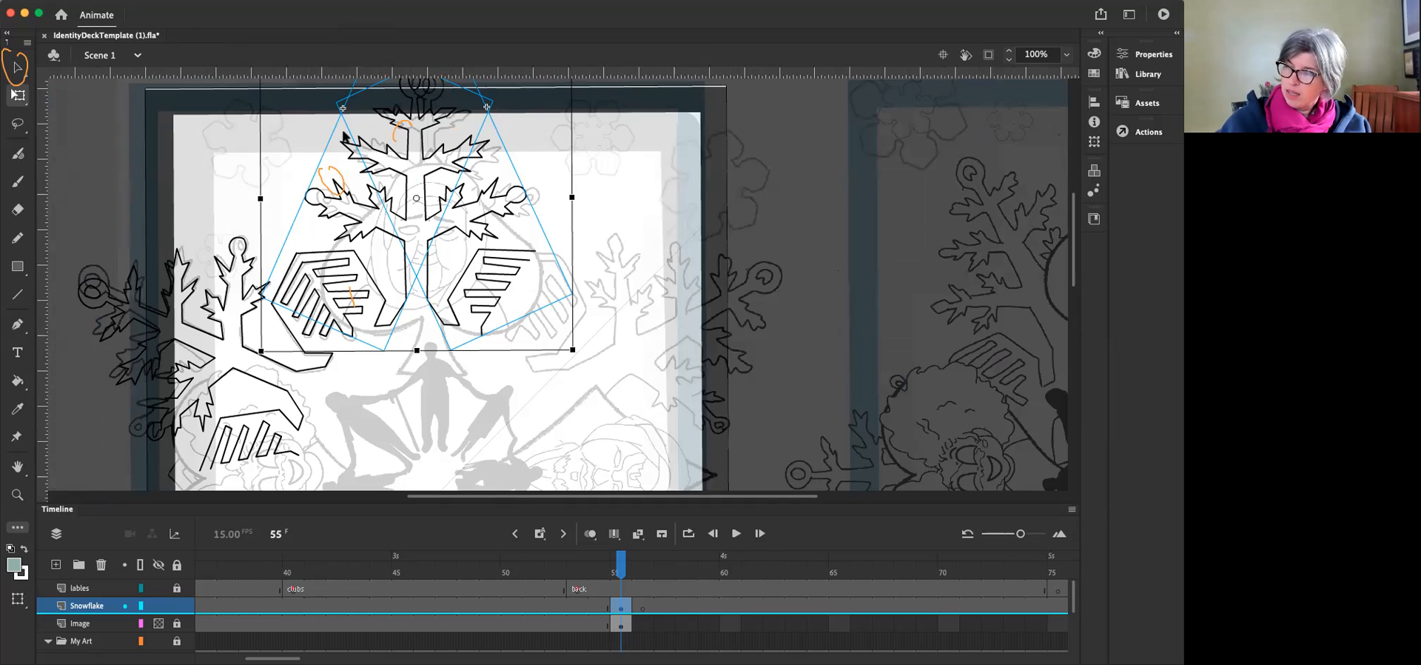
{"action": "mouse_move", "coordinate": [329, 204]}
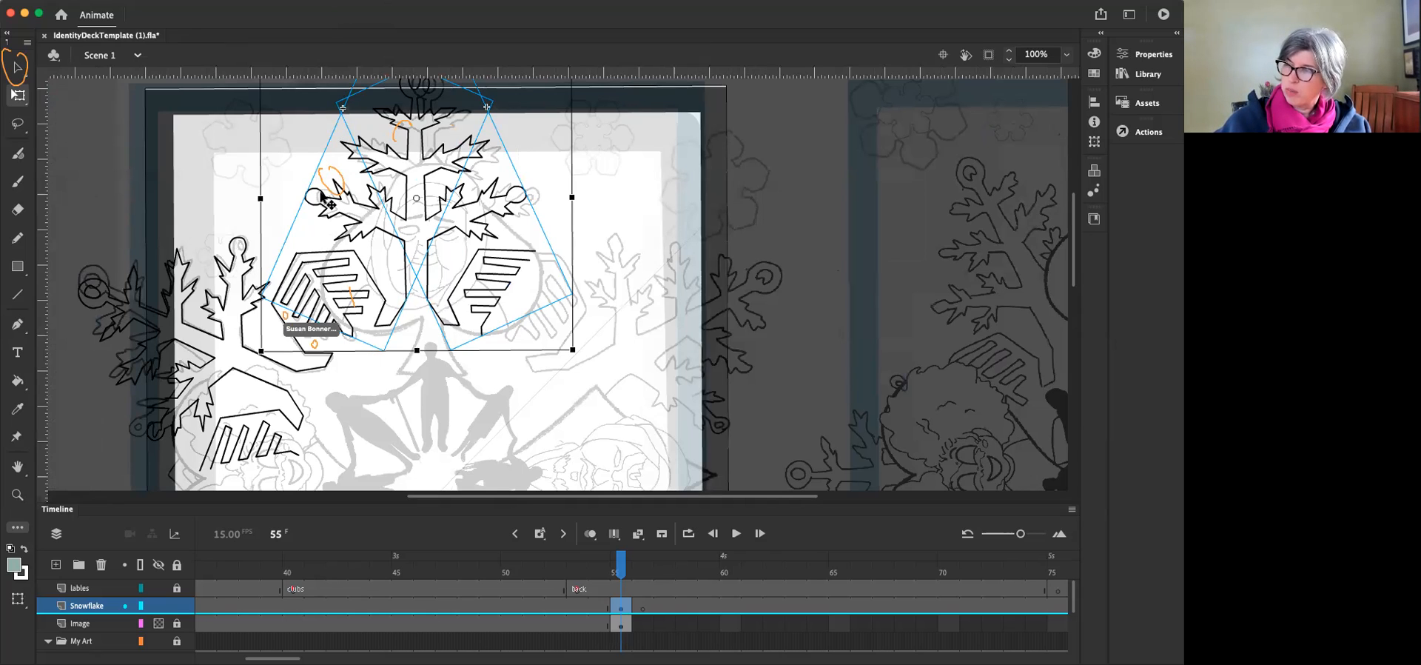